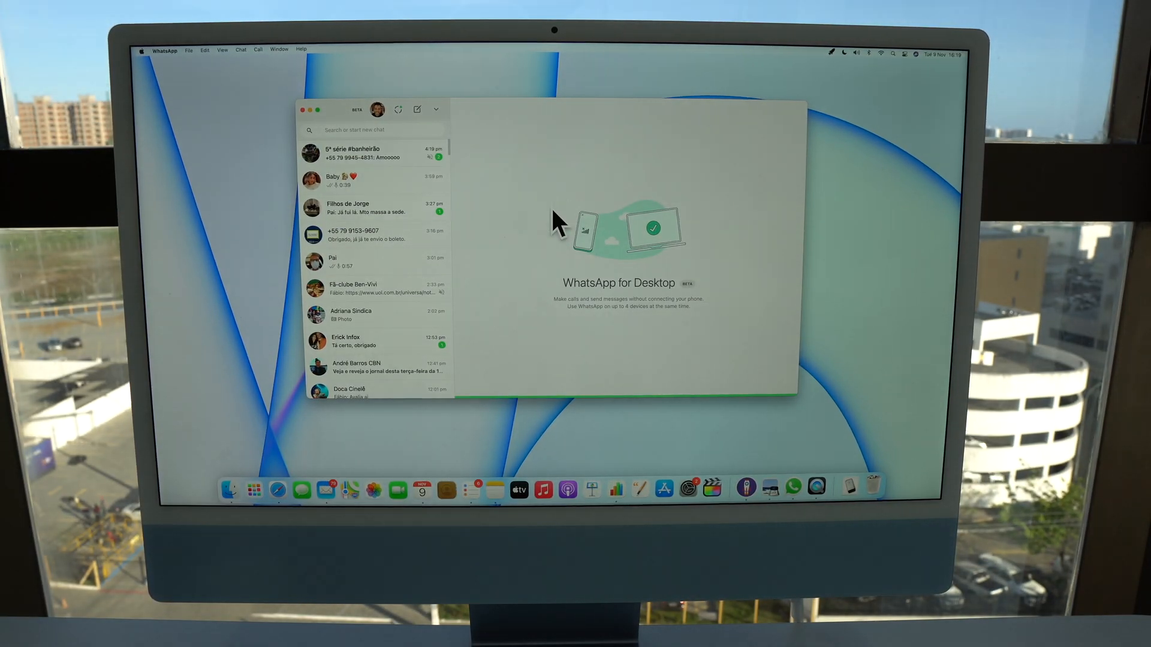
{"action": "mouse_move", "coordinate": [550, 212]}
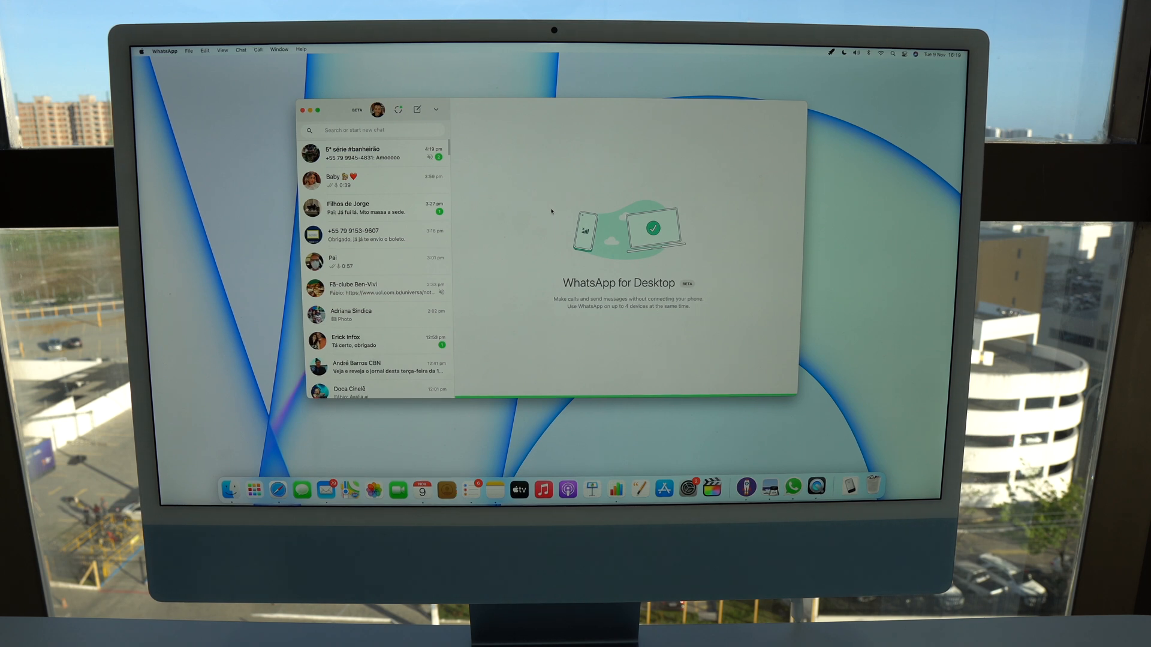